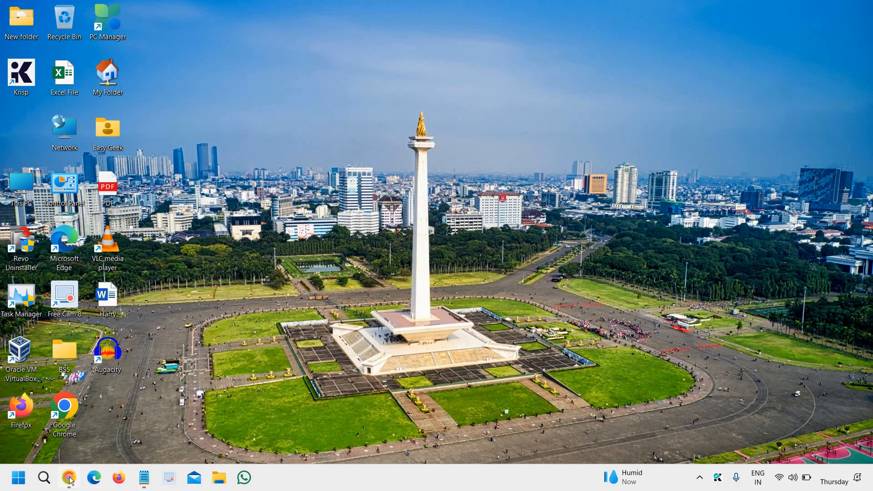
Step: Bring up the Chrome window holding the Canva thumbnail design from the taskbar
left_click(69, 477)
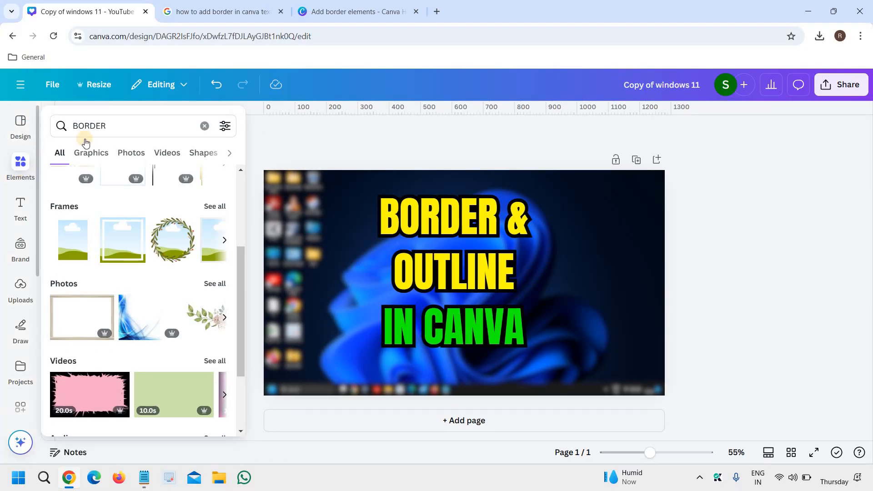
Step: Search elements for 'border' and browse the graphics results for a plain rectangle border
left_click(136, 125)
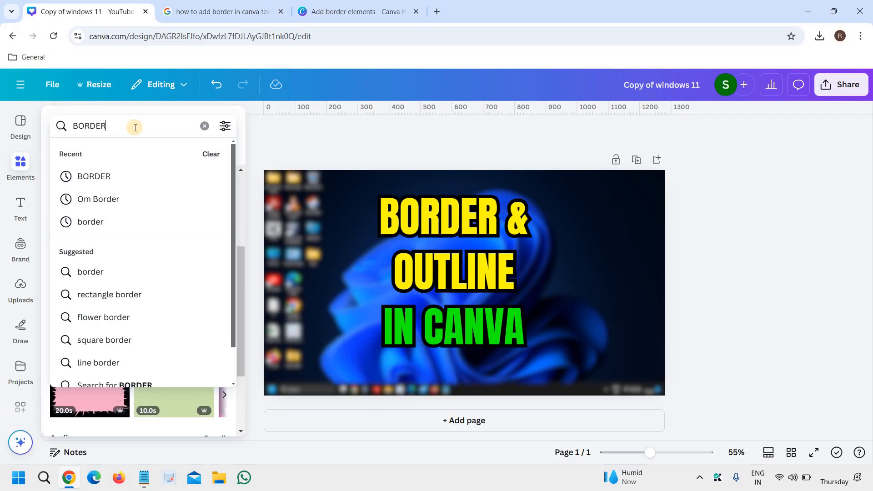
key("Enter")
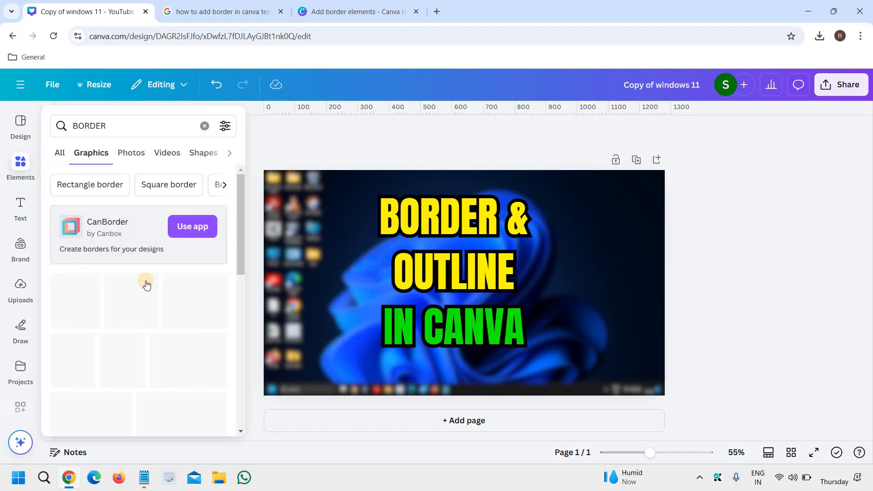
scroll("down", 3)
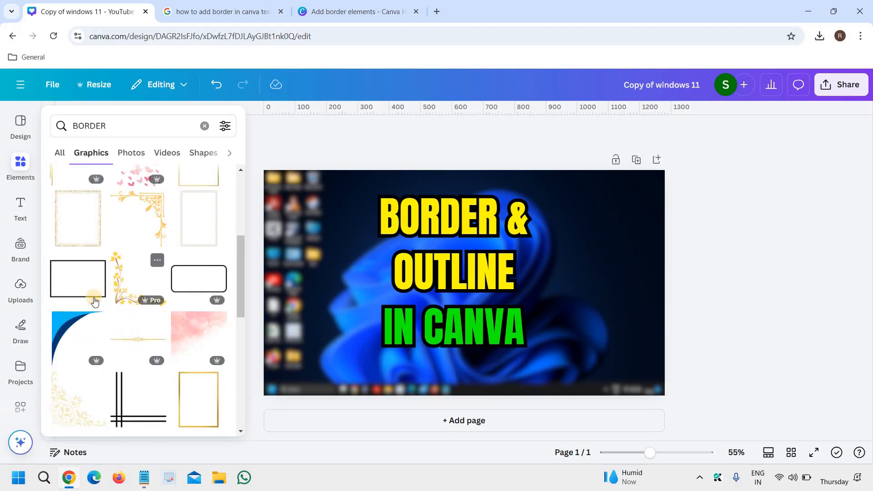
scroll("down", 3)
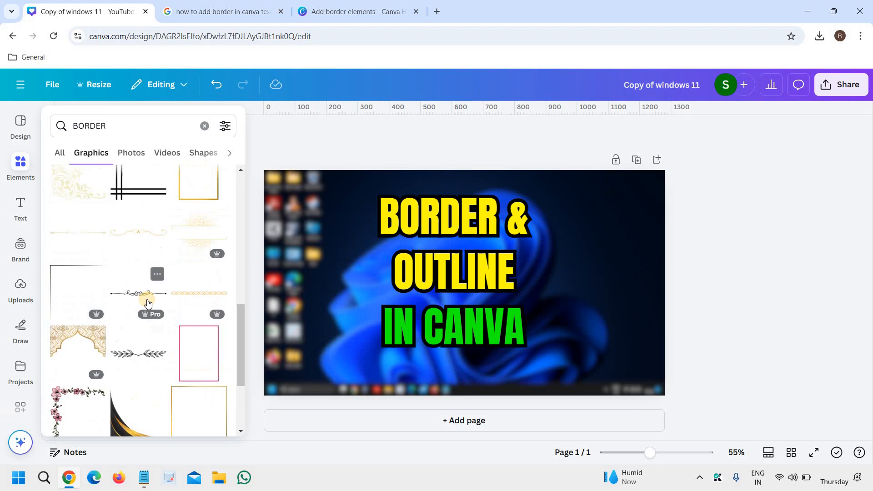
scroll("down", 3)
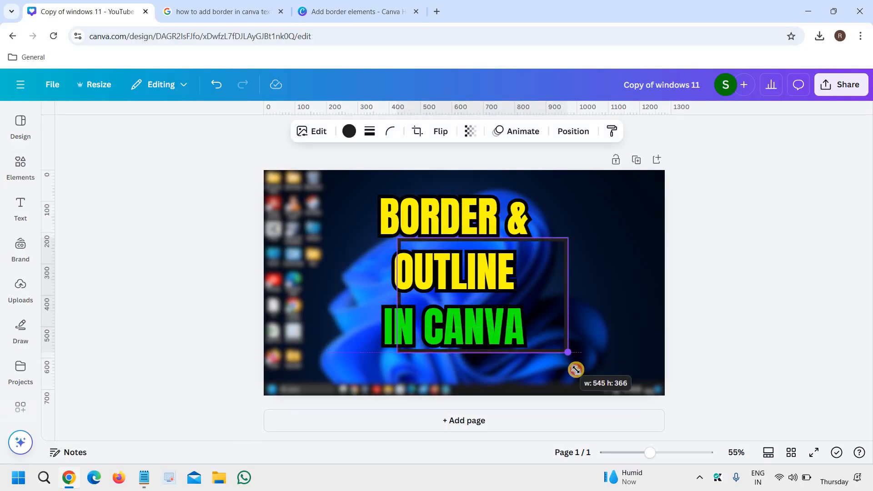
Step: Recolour the rectangle border yellow from Document Colours and resize it
left_click(349, 131)
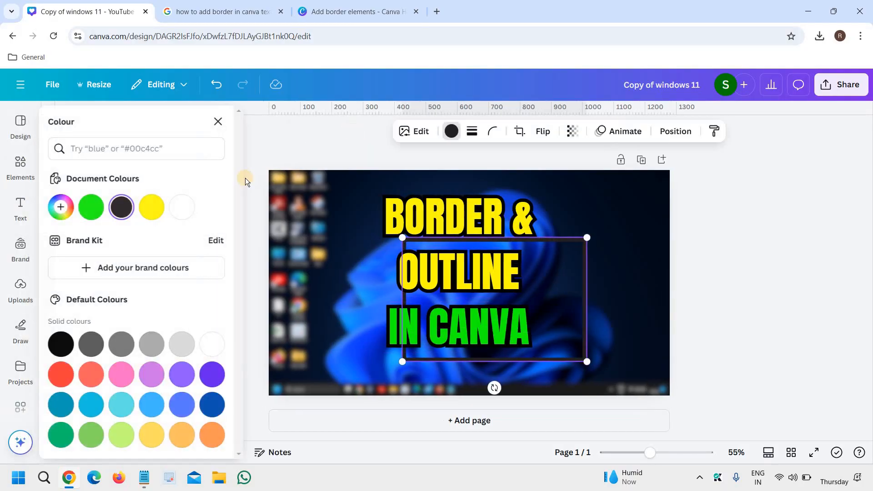
left_click(152, 206)
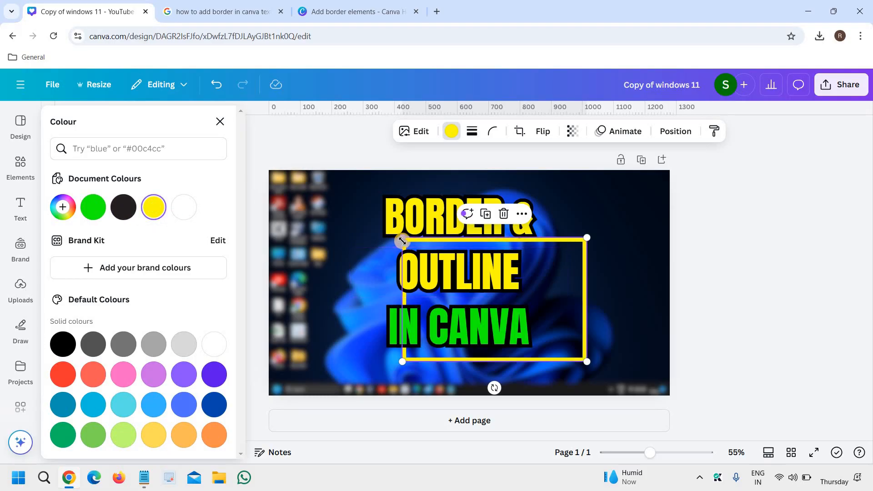
left_click_drag(401, 238, 325, 185)
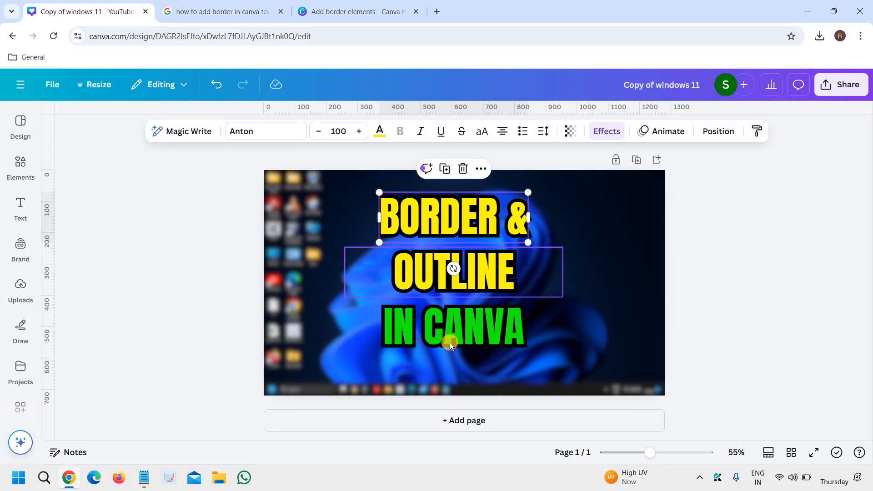
Step: Select the IN CANVA text line and bring up its Effects panel
left_click(453, 342)
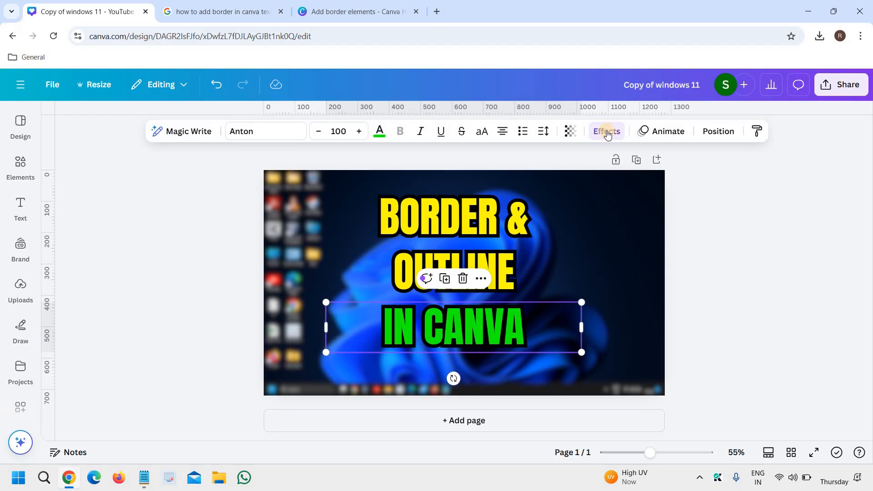
left_click(606, 131)
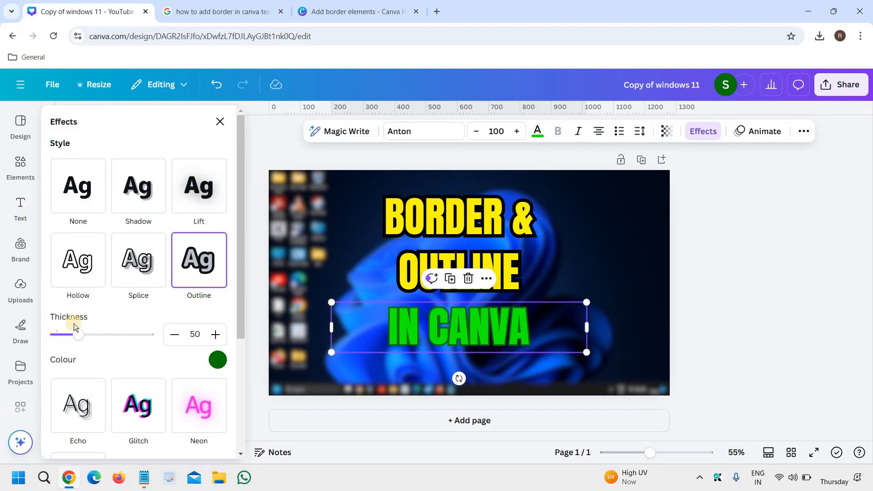
Step: Raise the Outline thickness to about 89 and set its colour to bright red #ff3131
left_click_drag(78, 335, 147, 335)
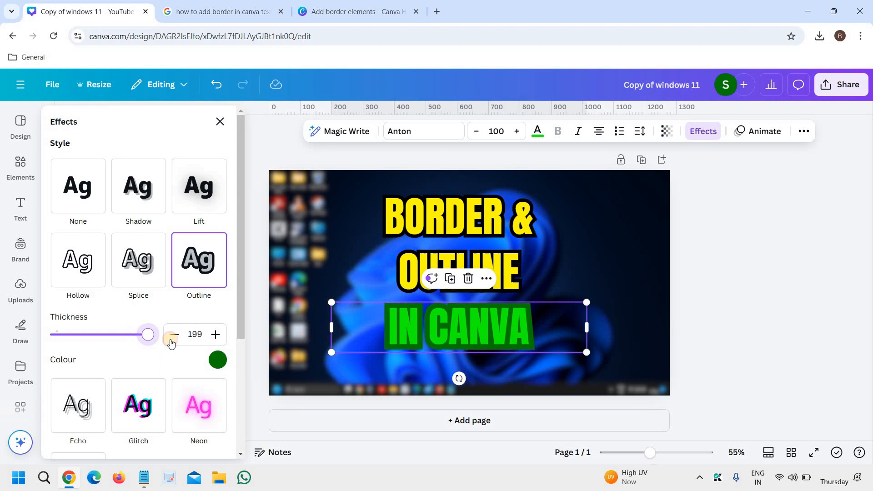
left_click_drag(148, 334, 96, 334)
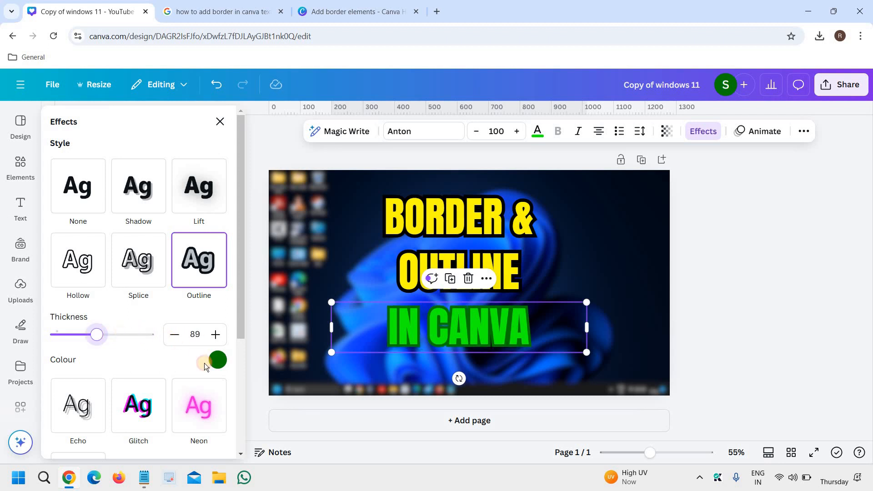
left_click(217, 360)
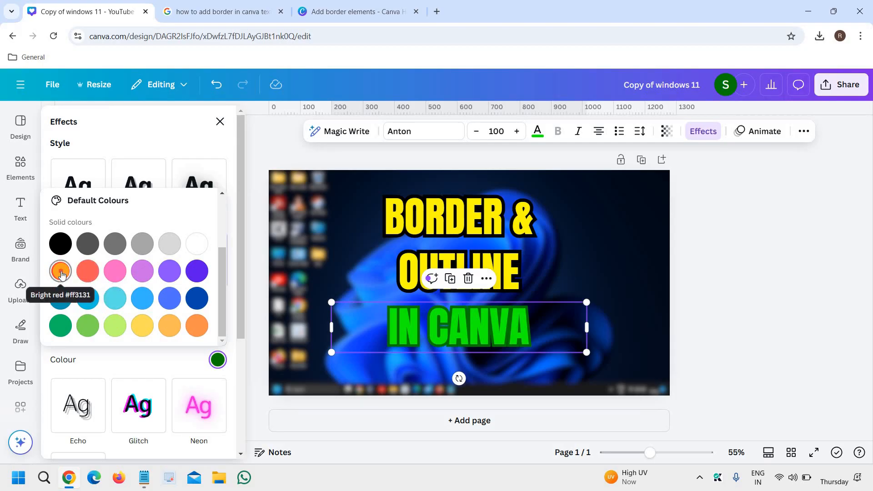
left_click(60, 271)
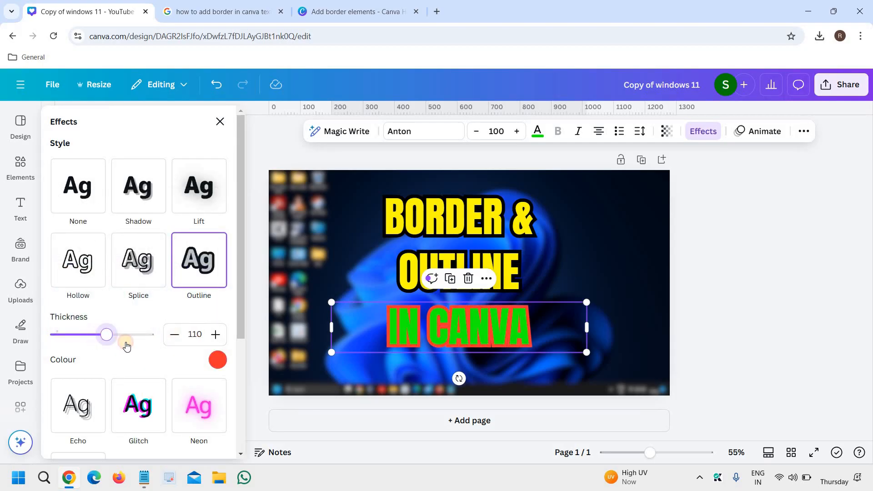
Step: Increase the red outline thickness to about 138 and finish the effect
left_click_drag(108, 334, 108, 334)
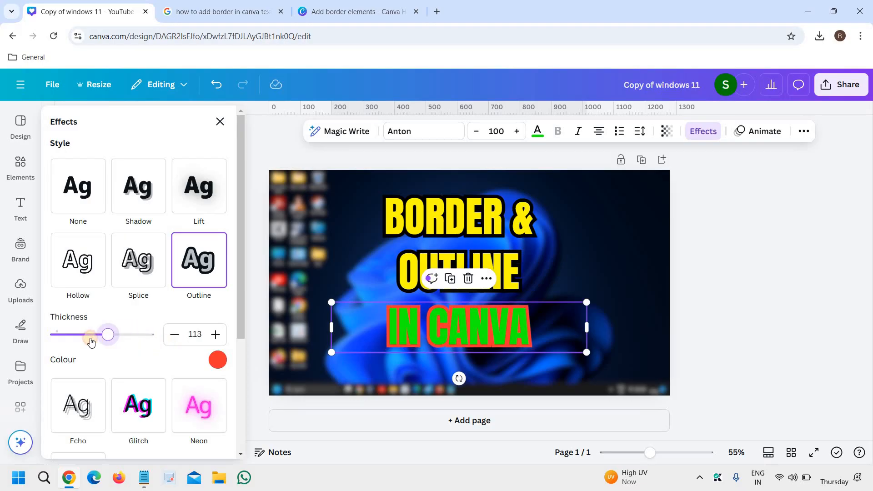
left_click_drag(107, 334, 122, 334)
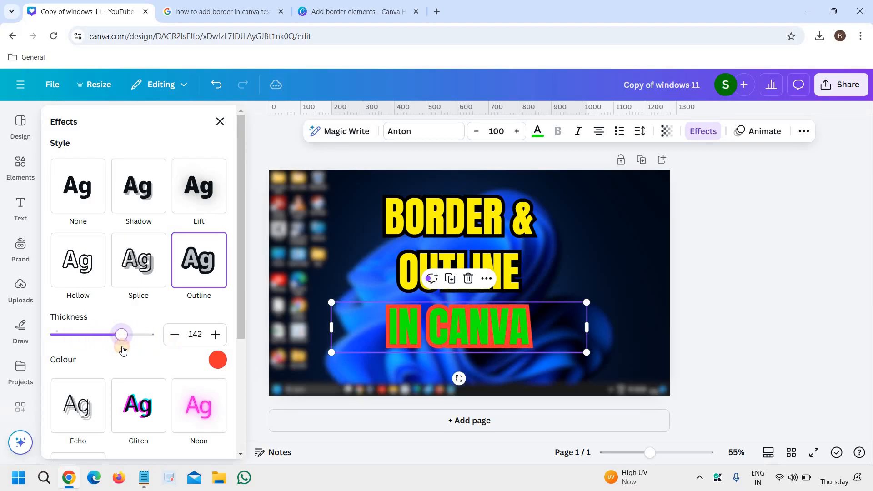
left_click_drag(122, 334, 119, 335)
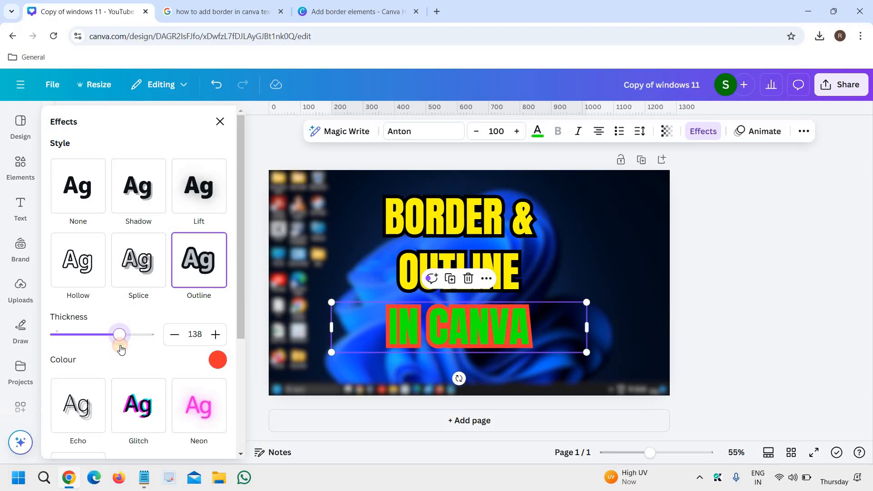
left_click(345, 198)
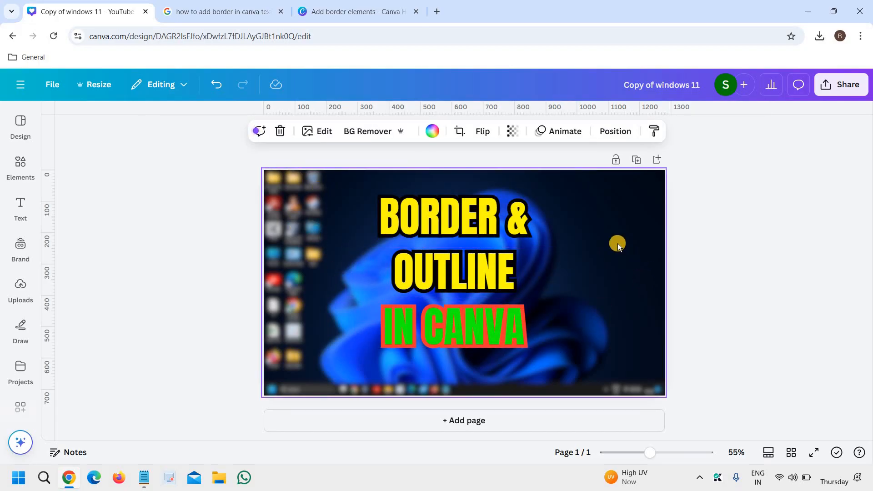
mouse_move(355, 342)
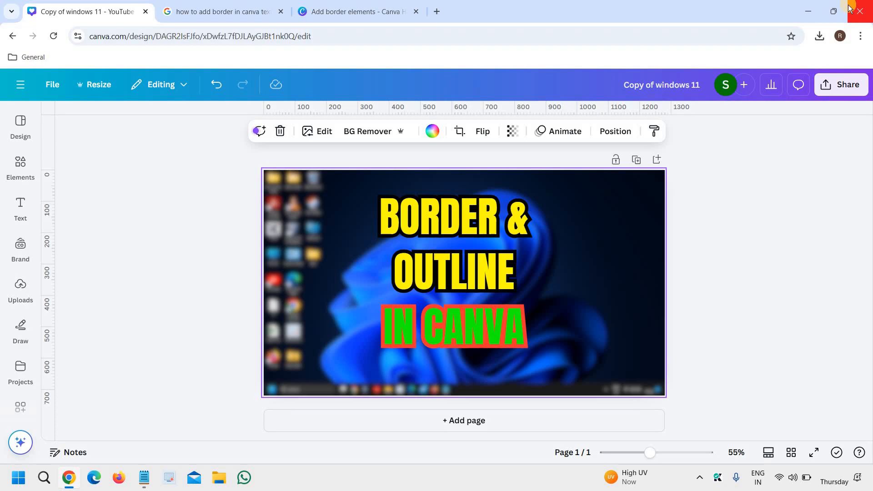
Step: Minimise the Chrome window to leave the Windows desktop showing
left_click(870, 11)
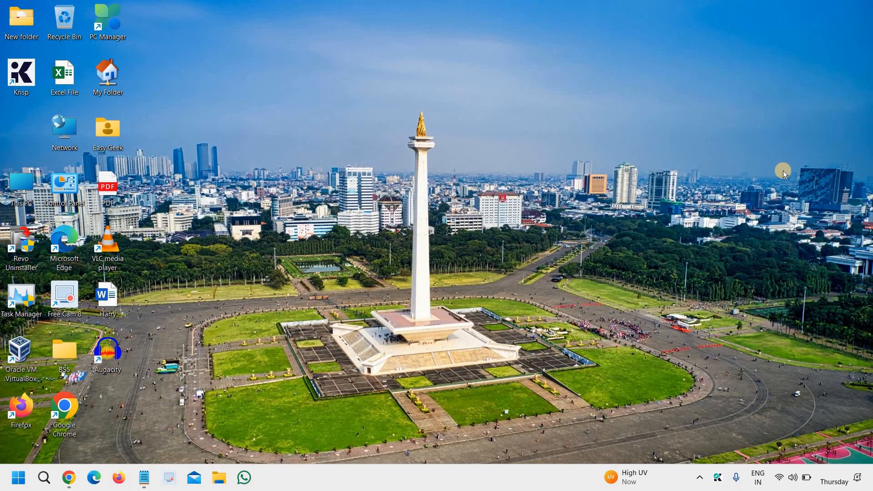